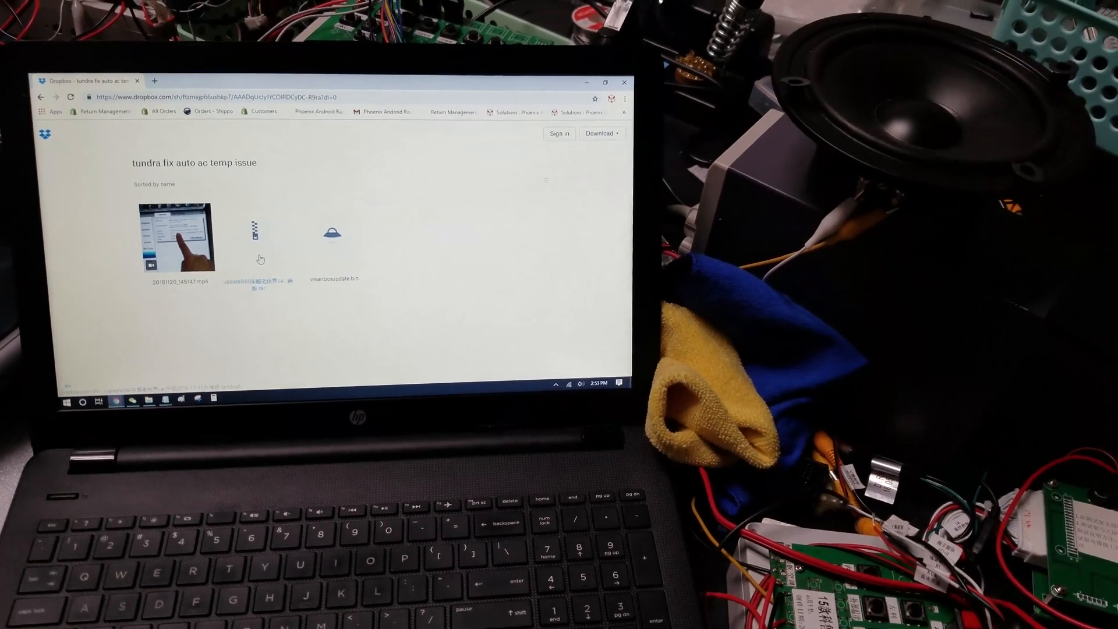
Step: Download the compressed update archive from the shared Tundra AC fix Dropbox folder
click(257, 242)
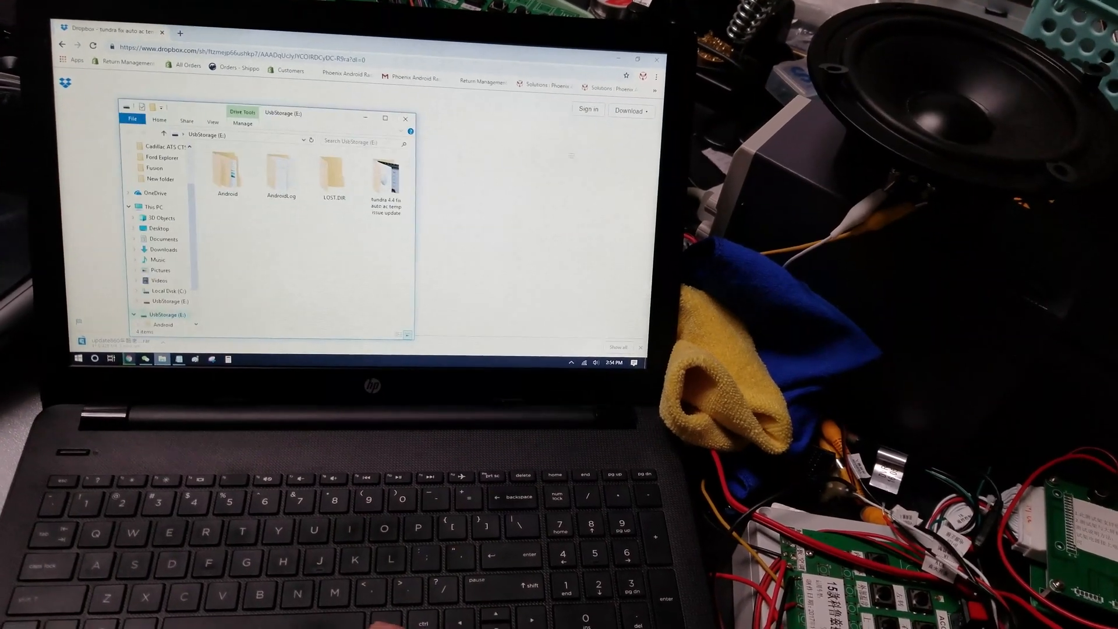
Step: Copy the update file to the root of UsbStorage (E:) and eject the drive
click(387, 182)
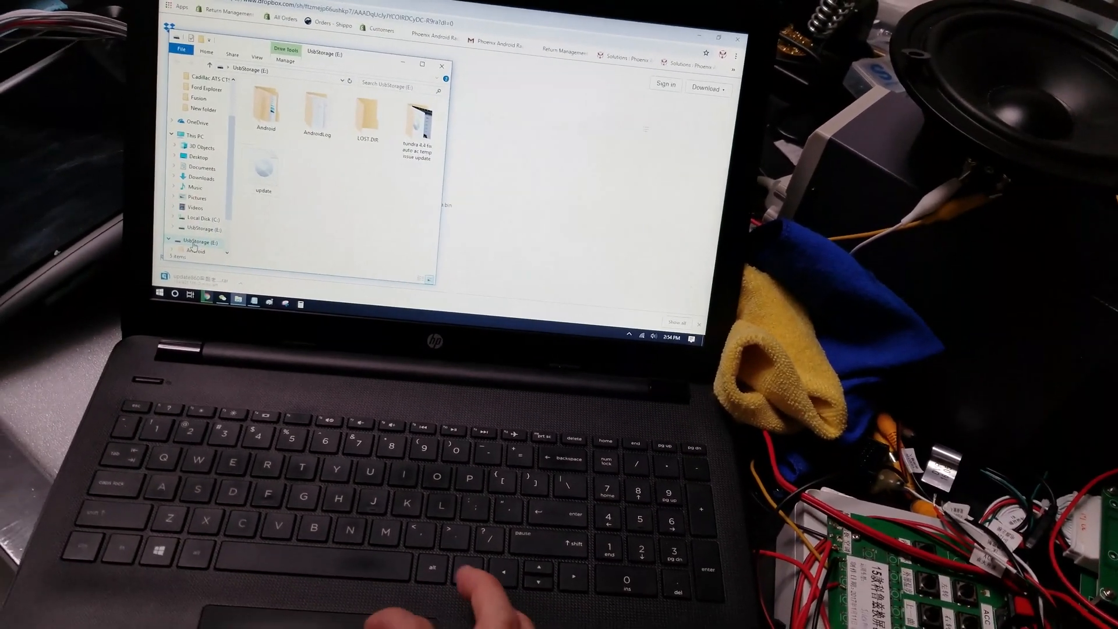
right_click(202, 238)
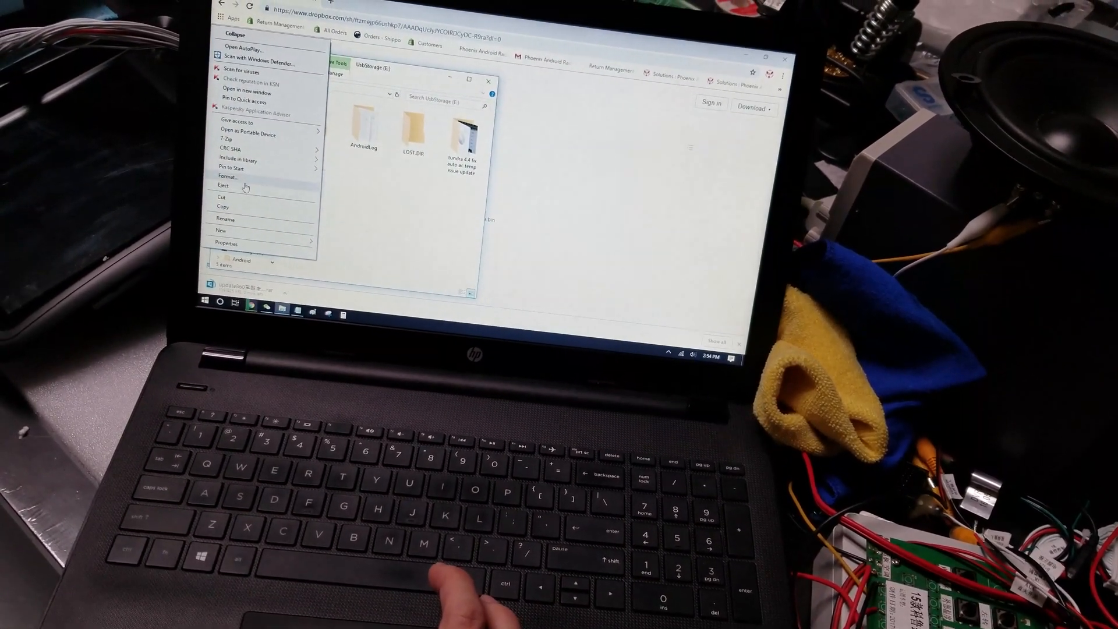
click(223, 185)
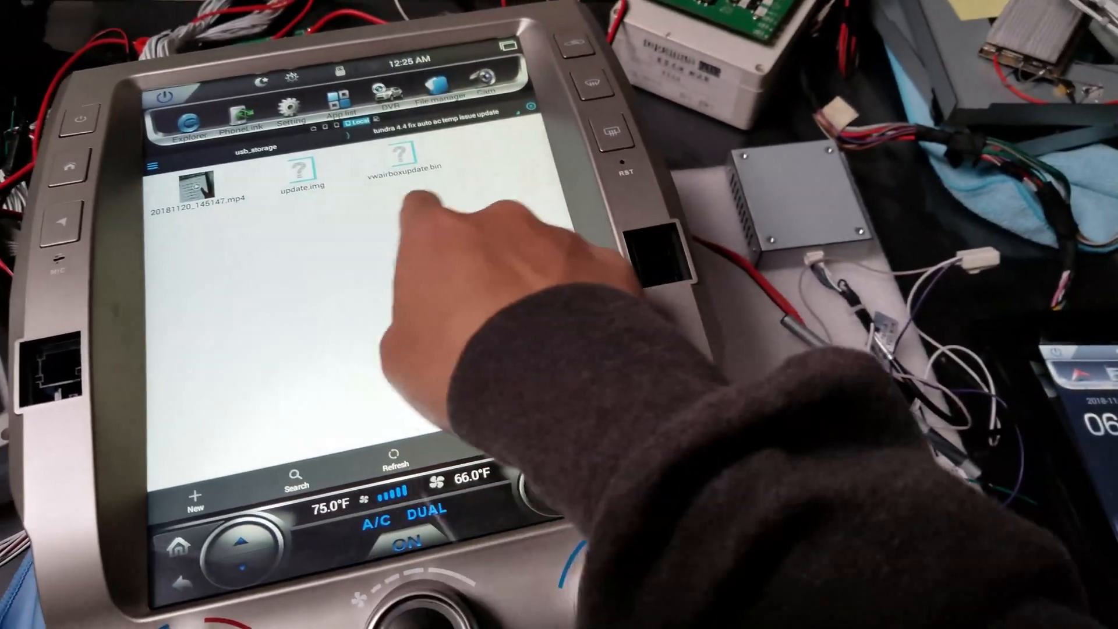
Step: Move vwairboxupdate.bin from the update folder to /mnt/usb_storage root
click(405, 165)
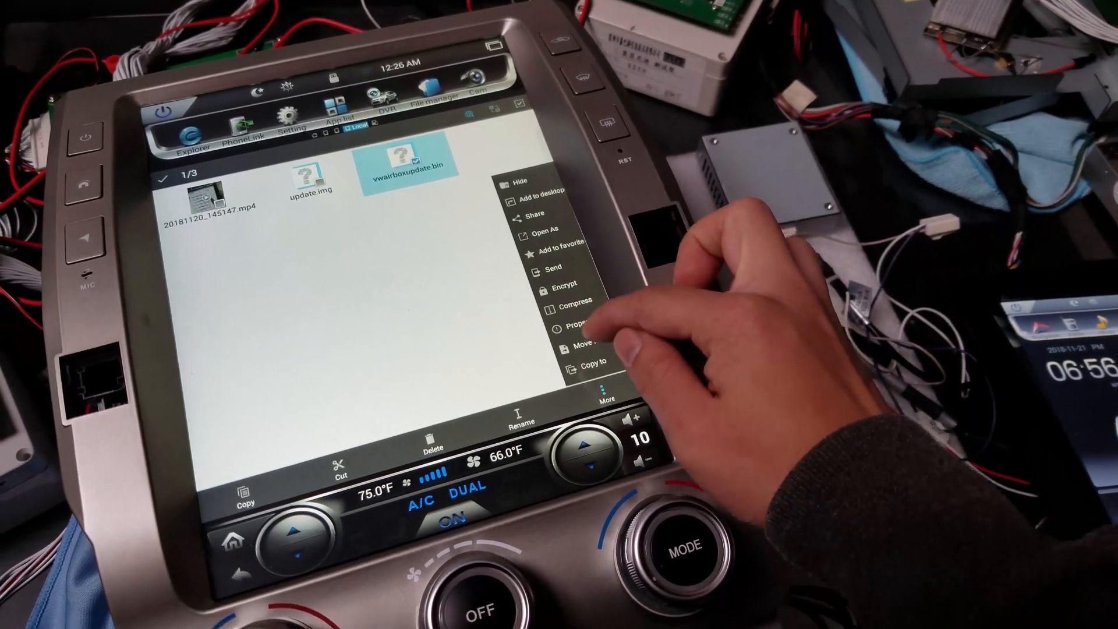
click(580, 347)
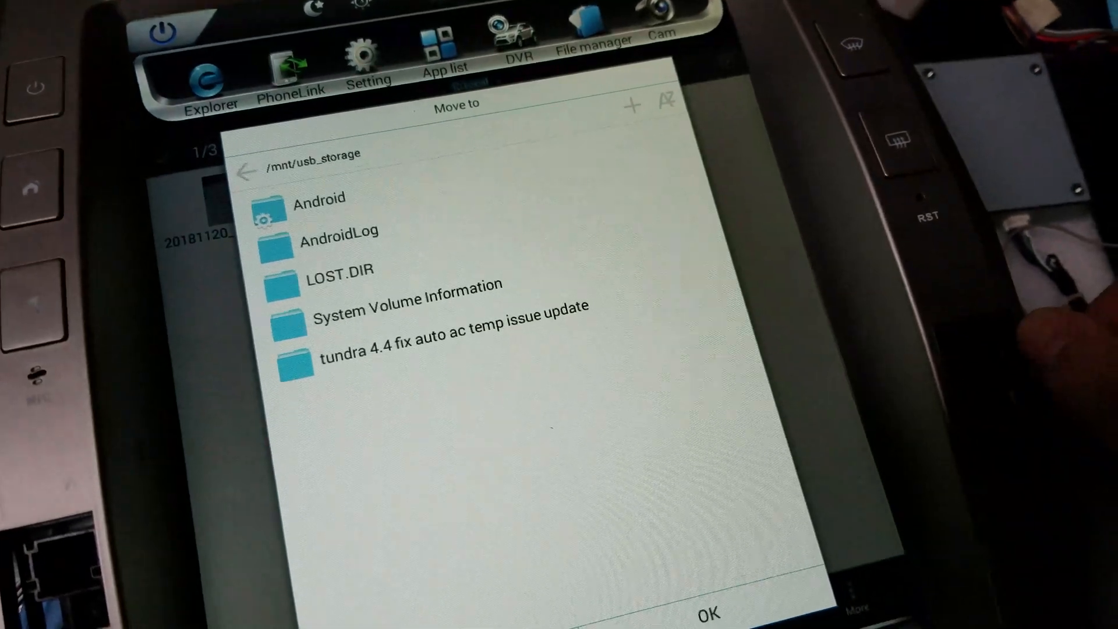
click(249, 171)
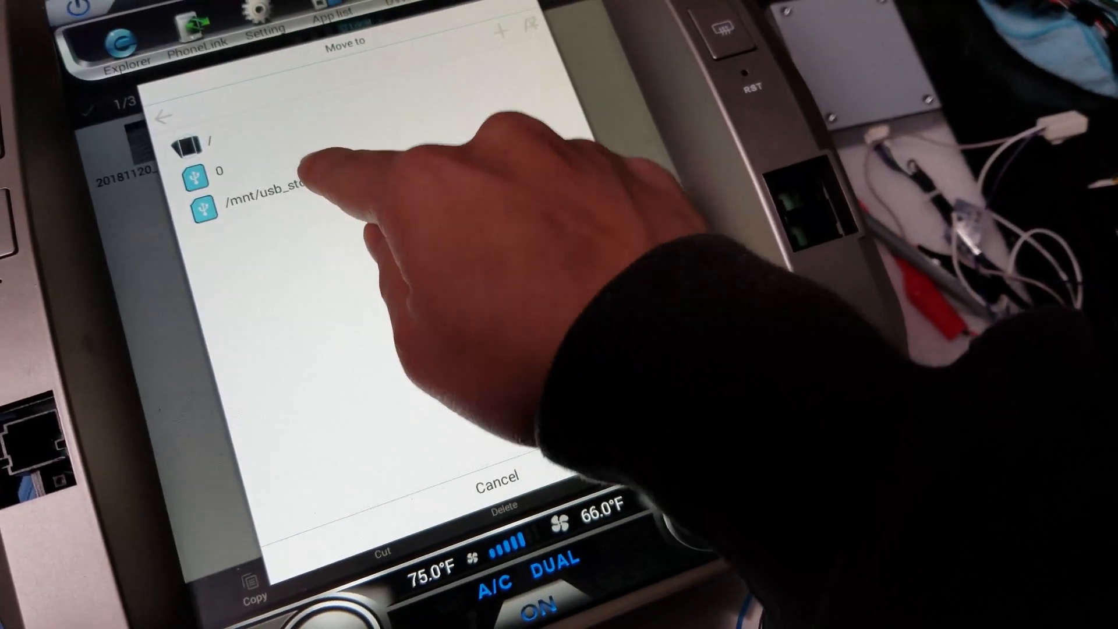
click(271, 202)
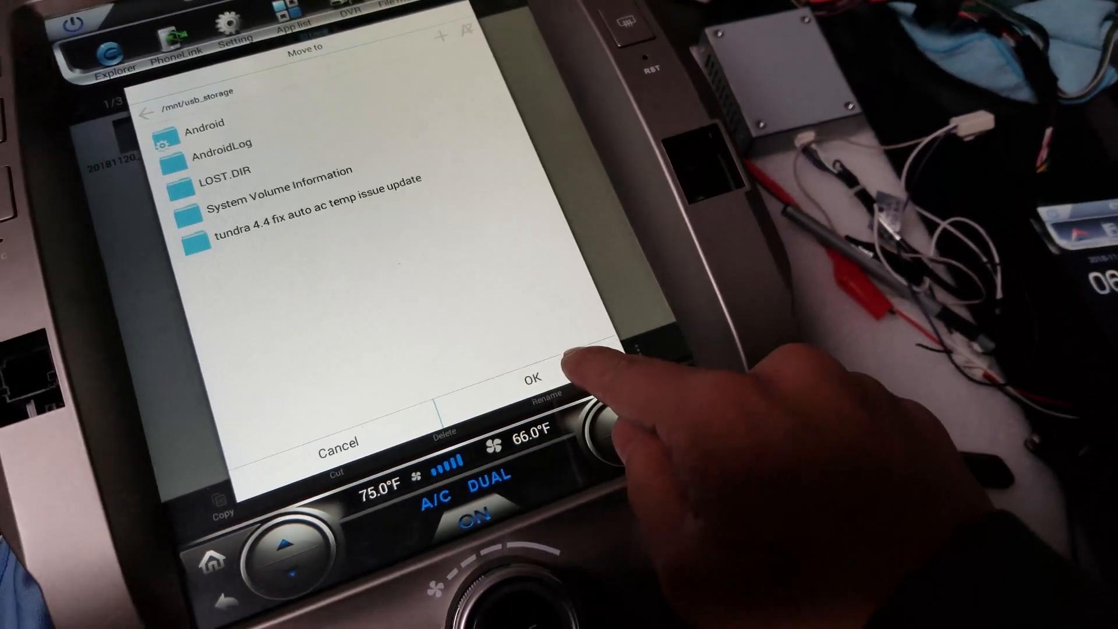
click(531, 377)
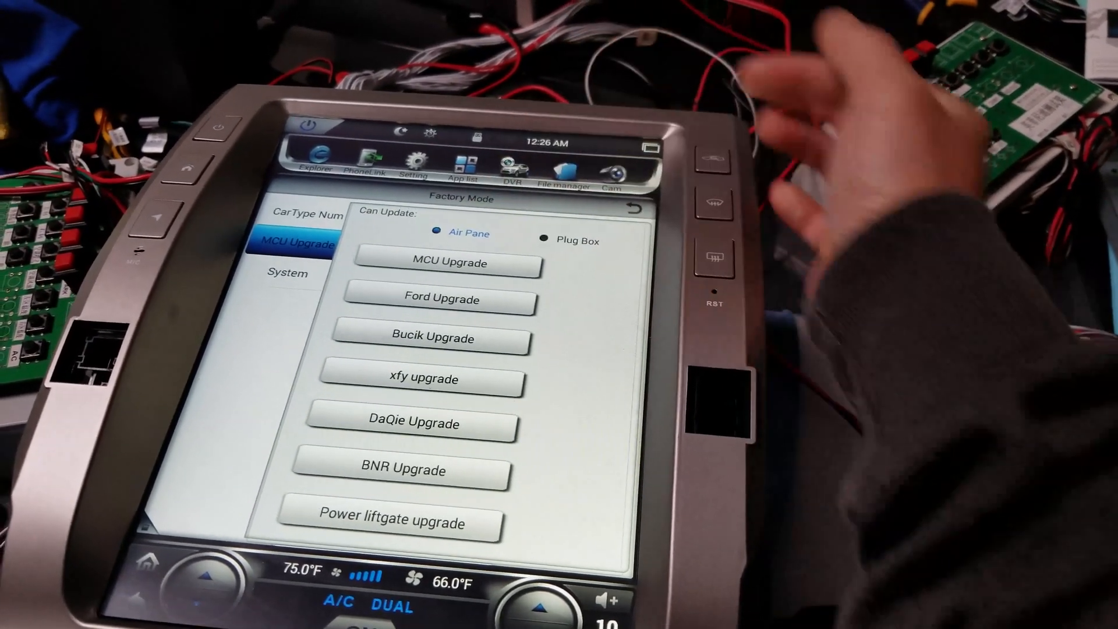
Step: Choose Plug Box as the CAN update target in Factory Mode MCU Upgrade
click(545, 240)
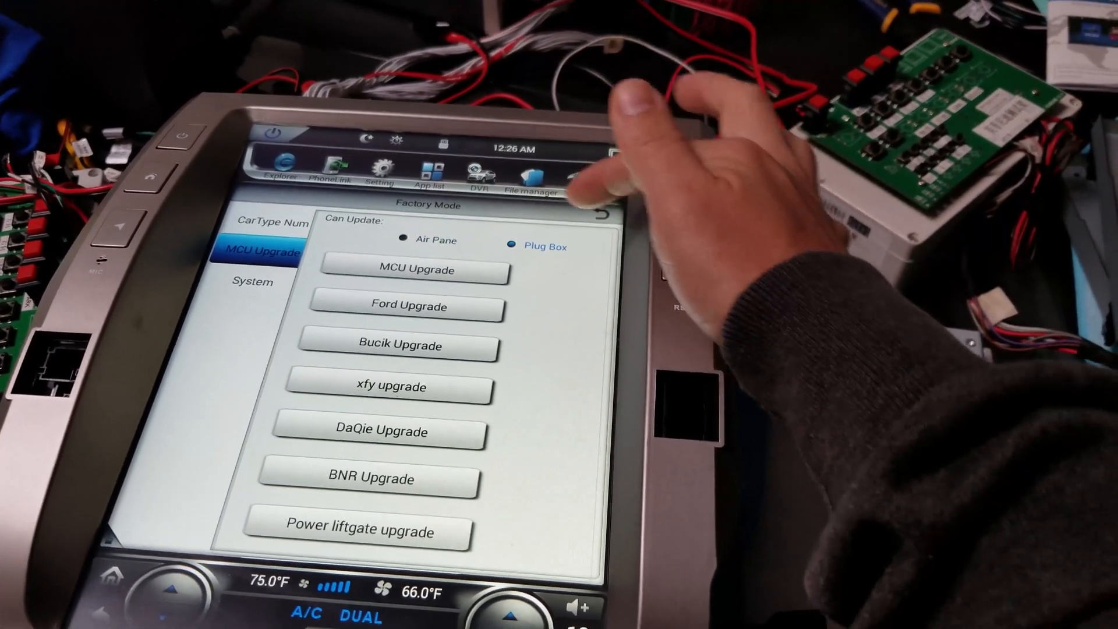